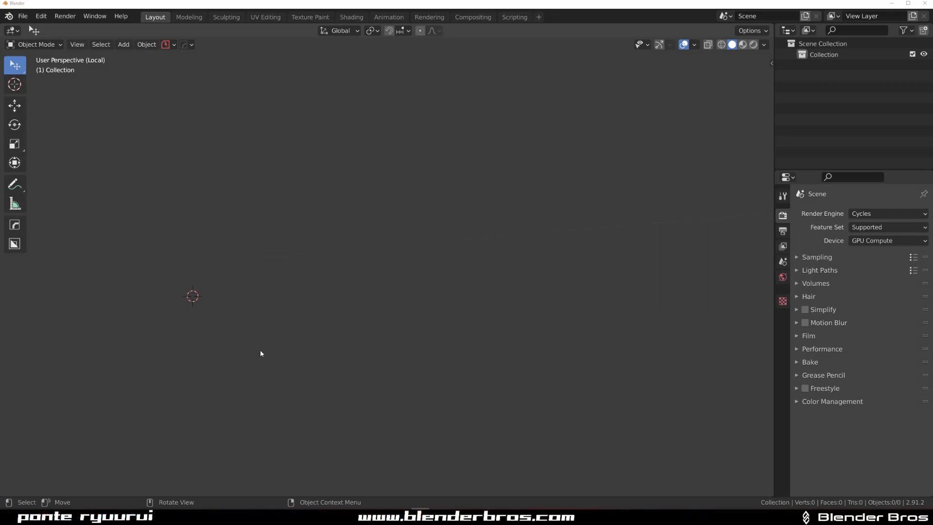
{"action": "mouse_move", "coordinate": [333, 231]}
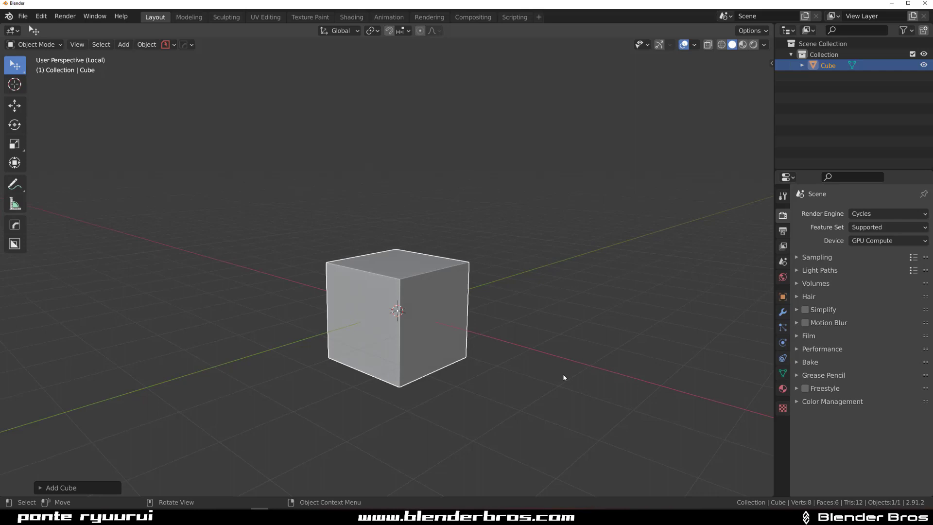
Duplicate the cube with Shift+D and recess a face on the copy by extruding it inward and shrinking it
{"action": "left_click_drag", "start_coordinate": [396, 310], "coordinate": [186, 228]}
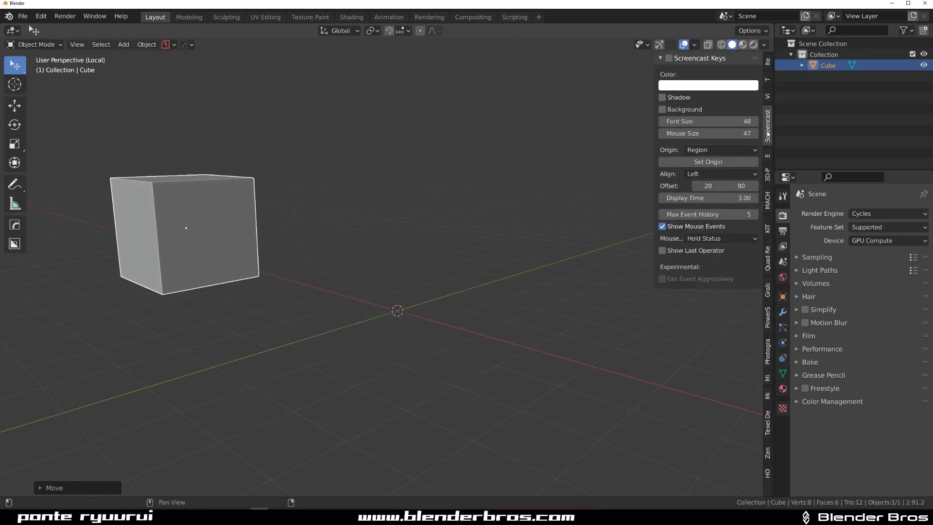
{"action": "key", "text": "n"}
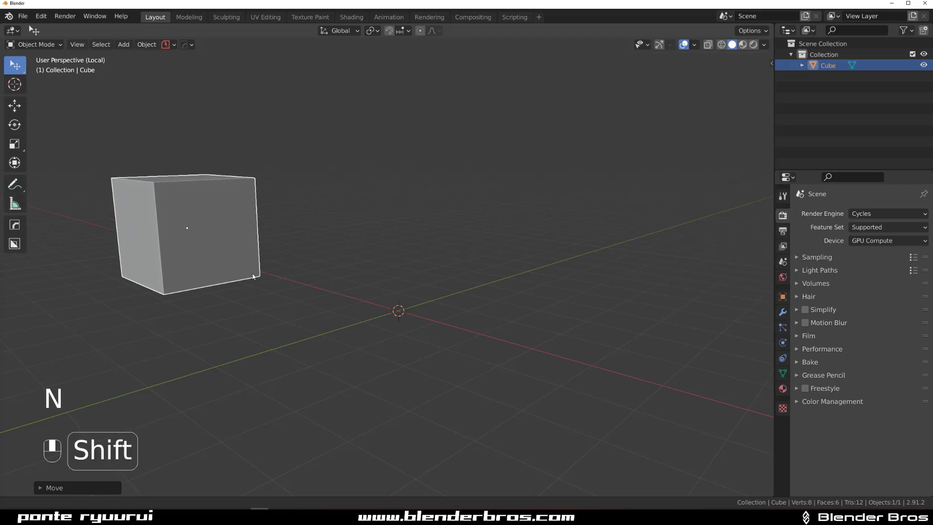
{"action": "key", "text": "shift+d"}
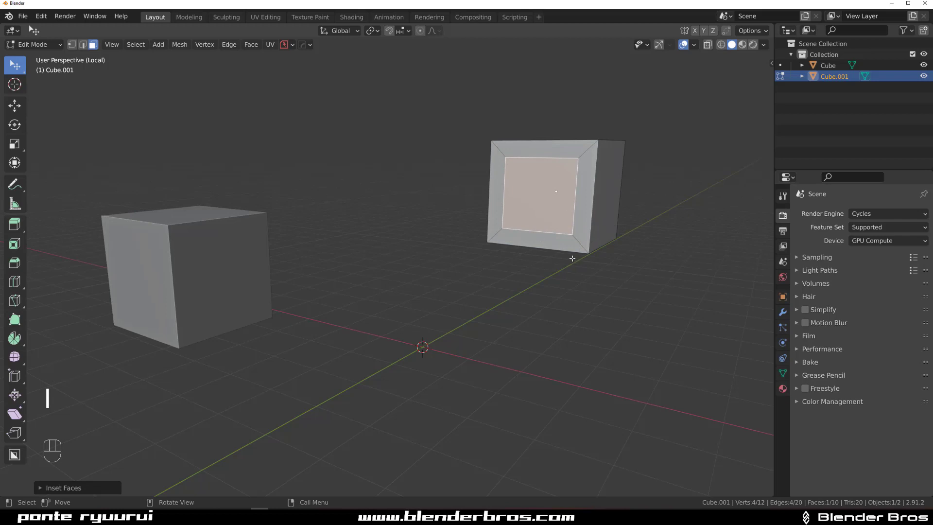
{"action": "key", "text": "e"}
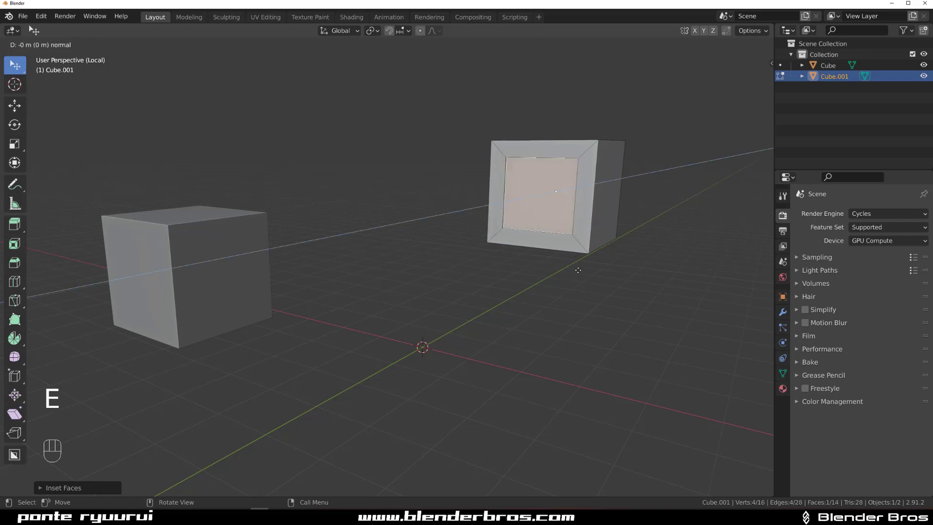
{"action": "key", "text": "s"}
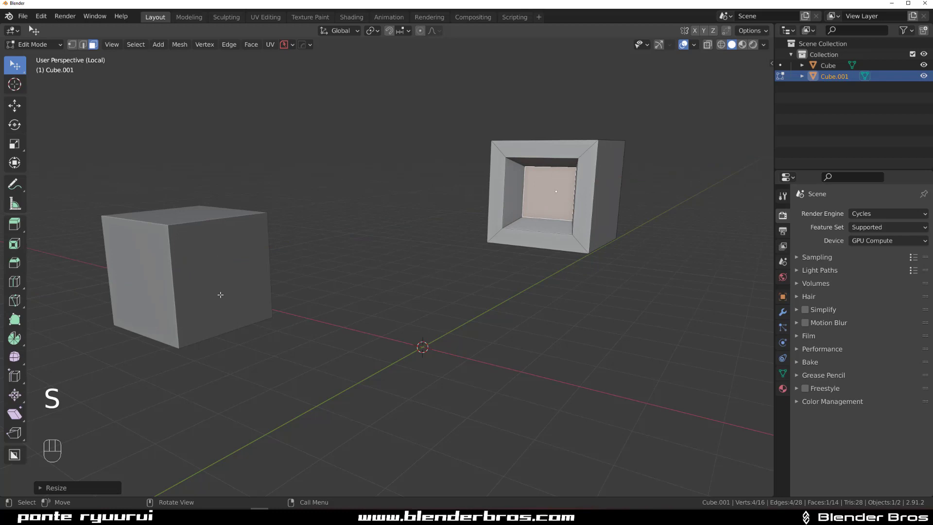
Inset the front face of the original cube to make its small square opening
{"action": "key", "text": "Tab"}
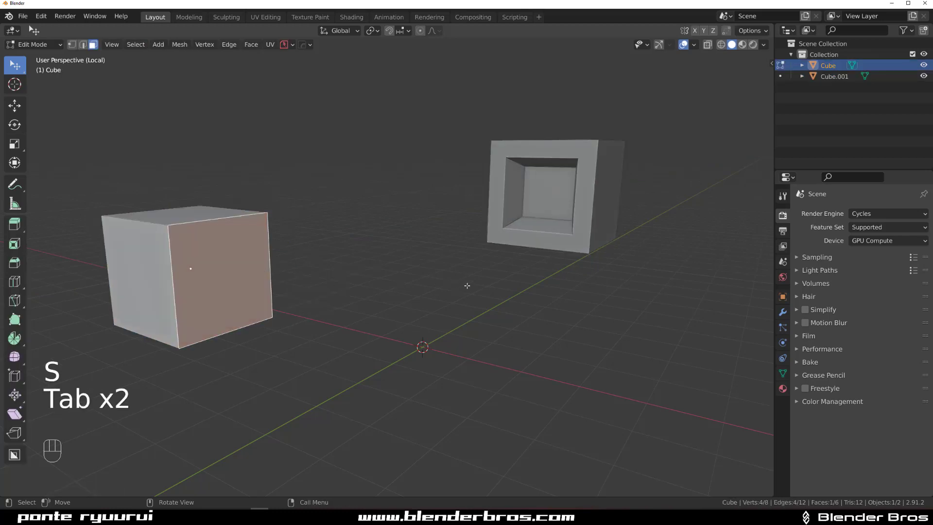
{"action": "key", "text": "i"}
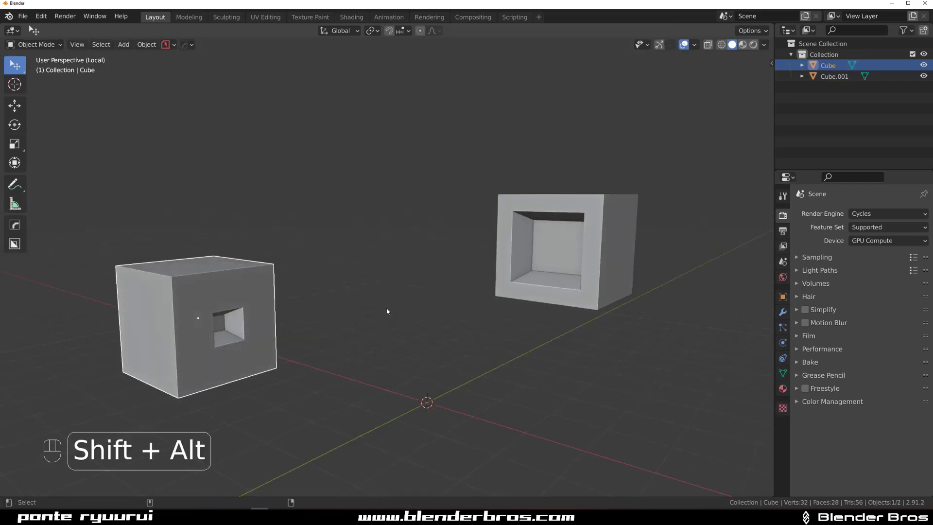
Create a Cablerator cable from the left cube's opening to the right cube's recess
{"action": "key", "text": "shift+alt+c"}
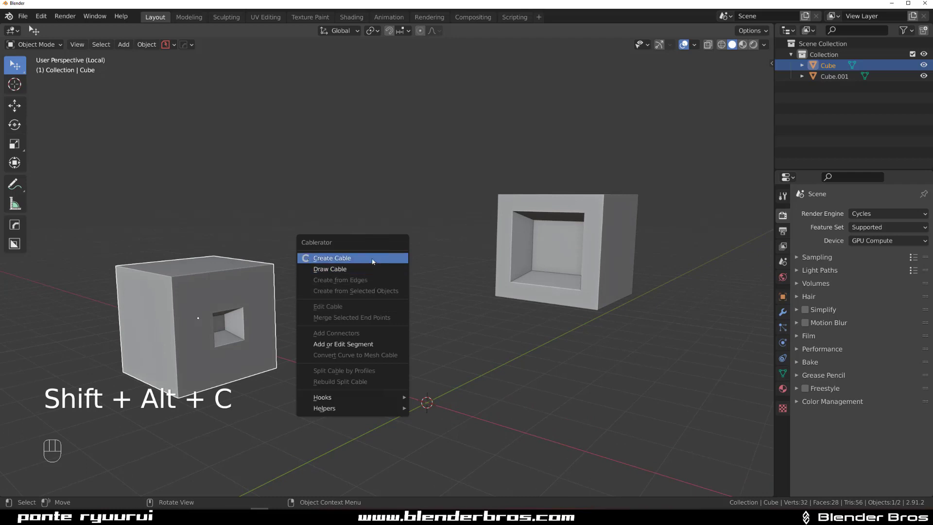
{"action": "left_click", "coordinate": [332, 258]}
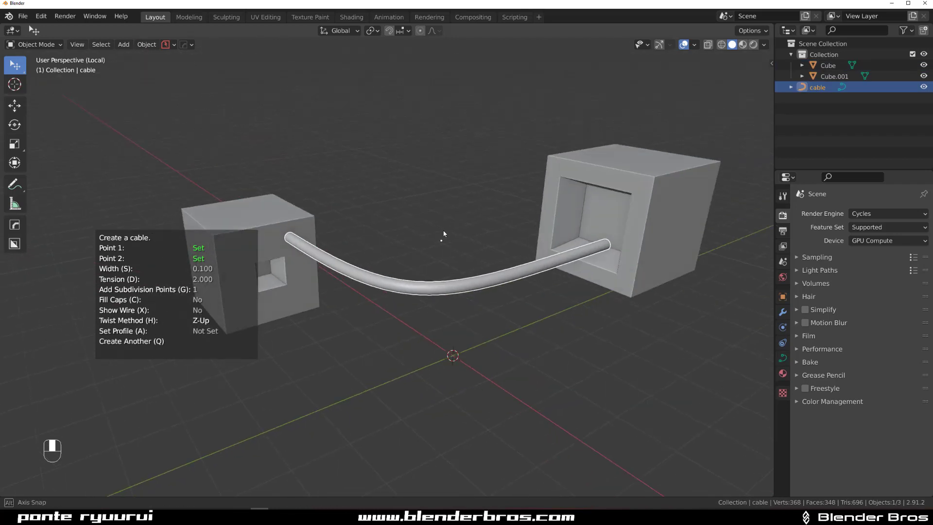
{"action": "left_click_drag", "start_coordinate": [443, 234], "coordinate": [457, 224]}
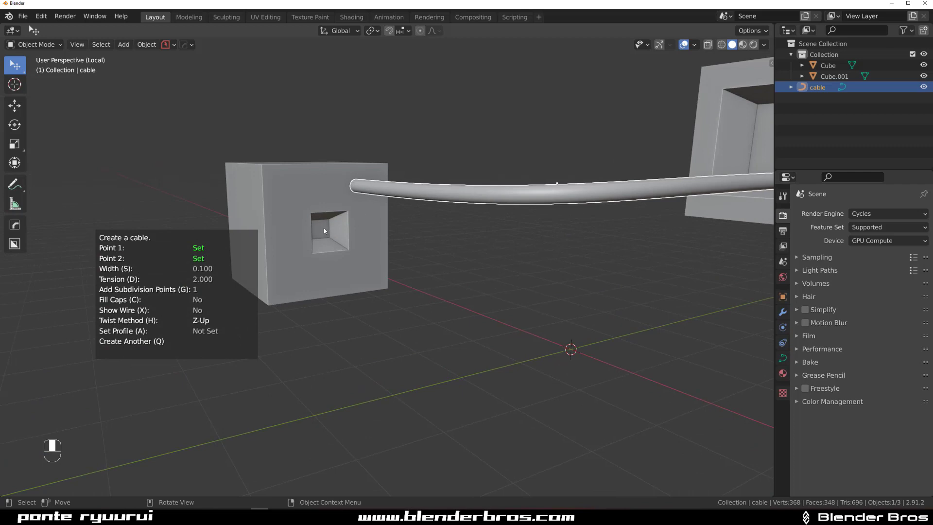
{"action": "mouse_move", "coordinate": [432, 216]}
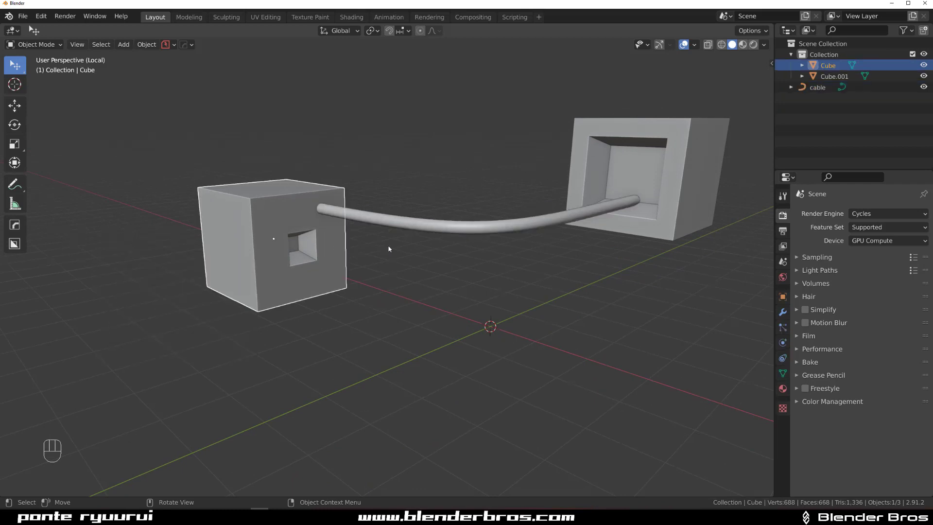
Start a second Cablerator cable with its first point snapped inside the left cube's hole
{"action": "key", "text": "shift+alt+c"}
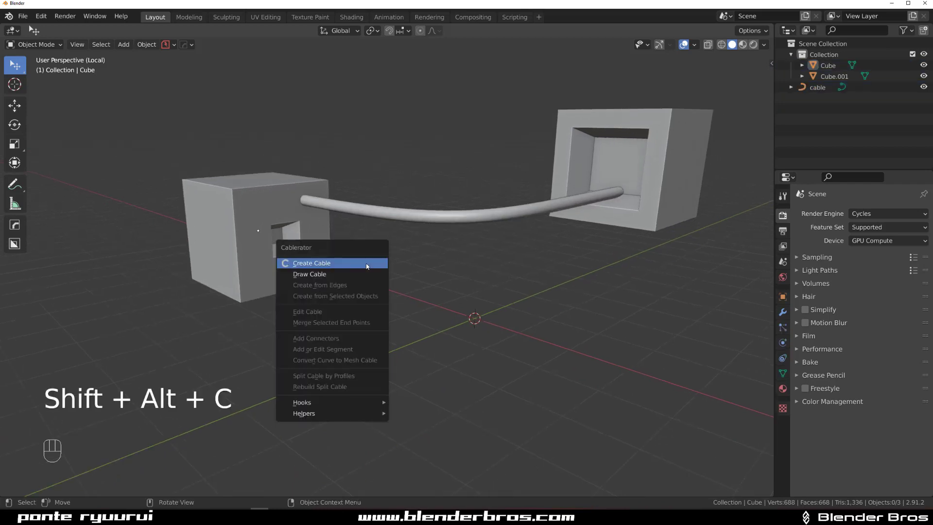
{"action": "left_click", "coordinate": [311, 262]}
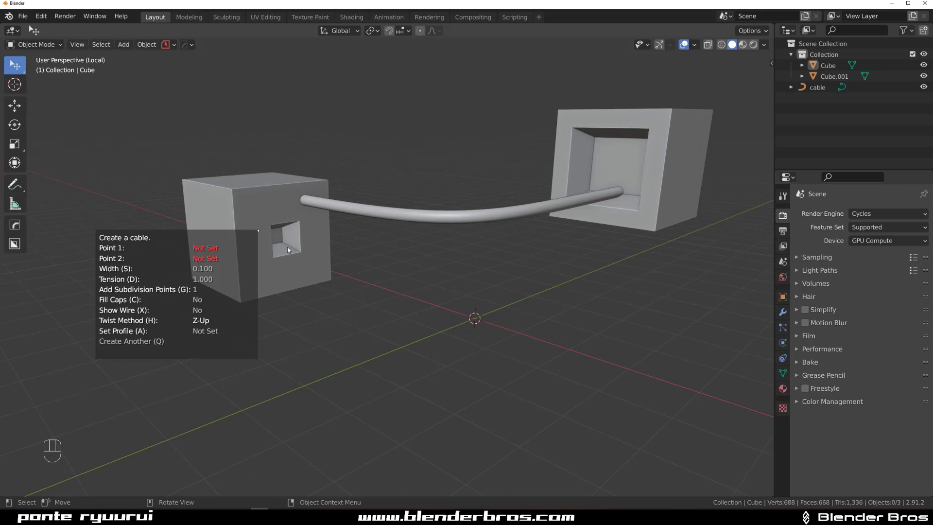
{"action": "left_click", "coordinate": [275, 238]}
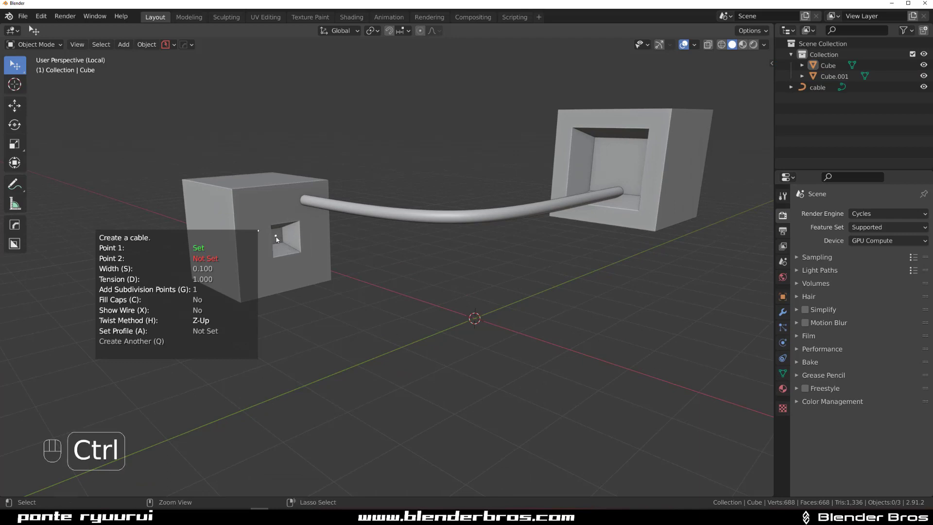
{"action": "mouse_move", "coordinate": [253, 222]}
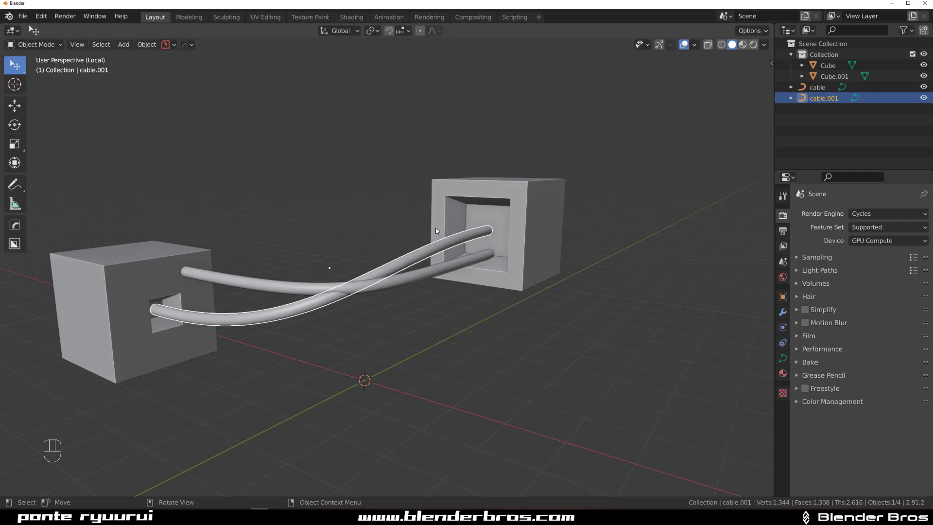
Use Cablerator's Edit Cable on the first cable to move its end to the right cube's inset-face centre
{"action": "left_click", "coordinate": [818, 86]}
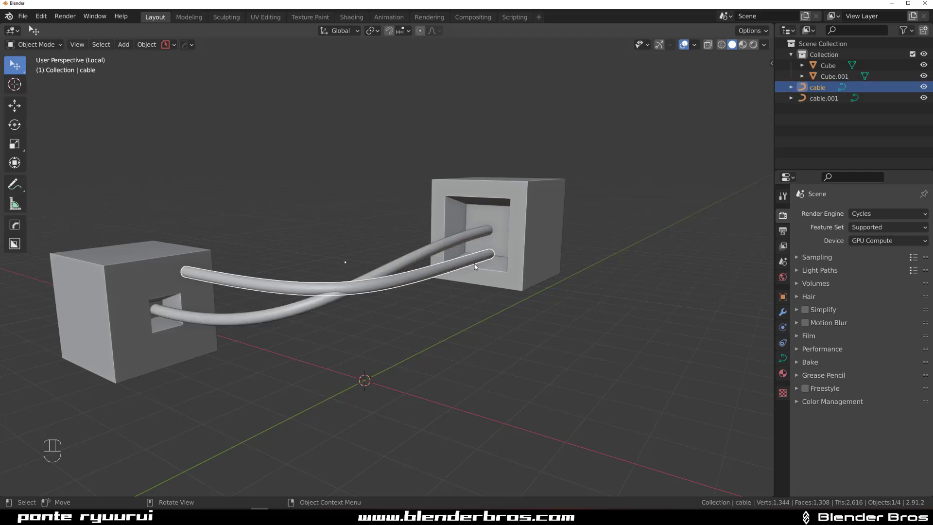
{"action": "left_click_drag", "start_coordinate": [476, 268], "coordinate": [535, 255]}
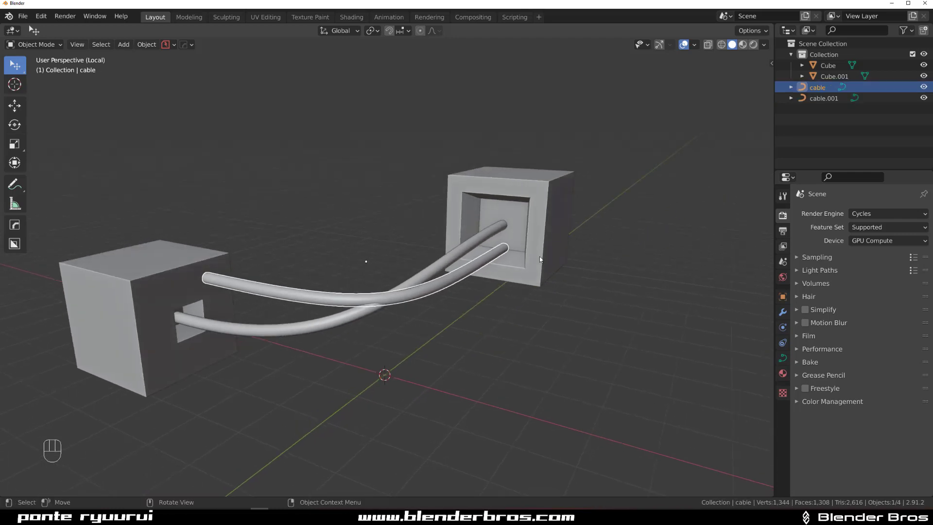
{"action": "key", "text": "Tab"}
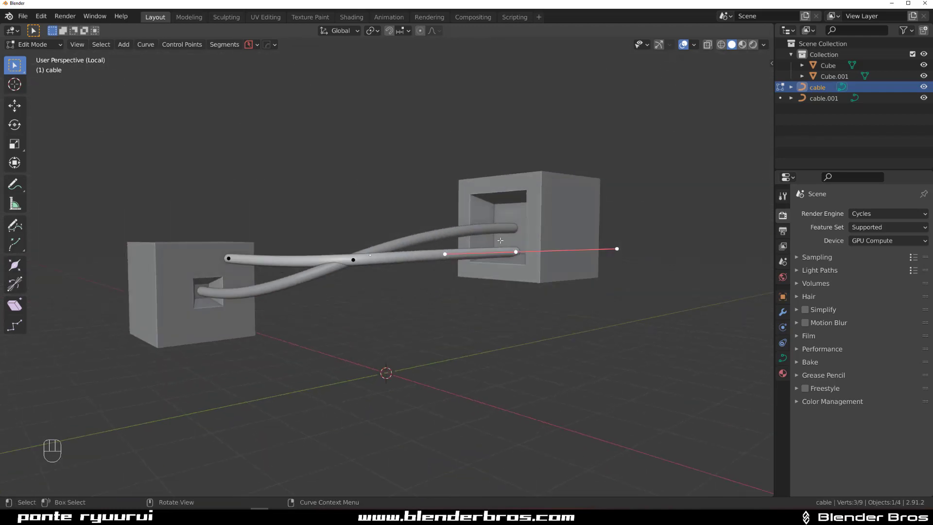
{"action": "key", "text": "shift+alt+c"}
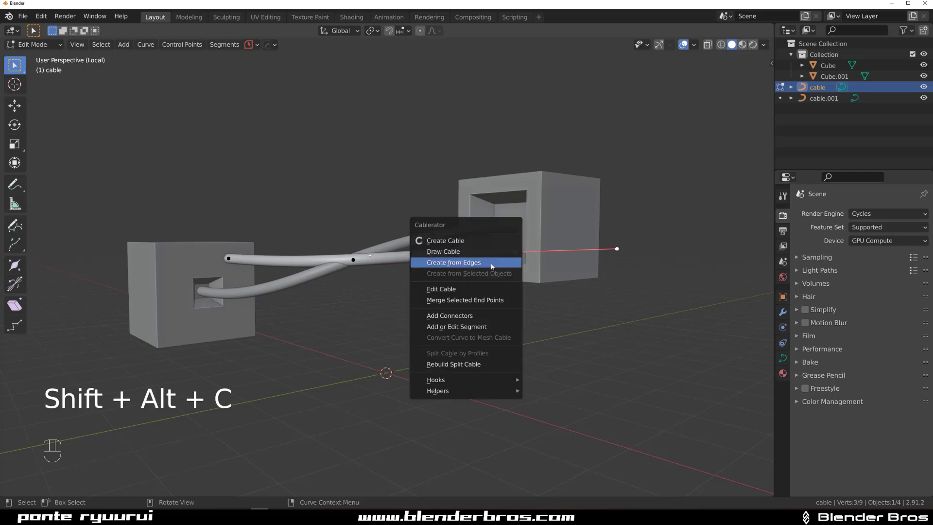
{"action": "left_click", "coordinate": [441, 289]}
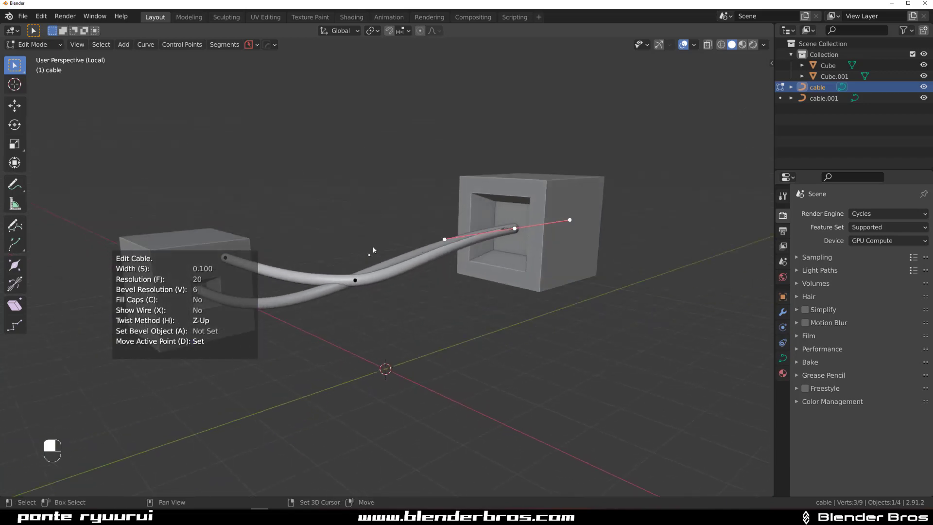
{"action": "key", "text": "Tab"}
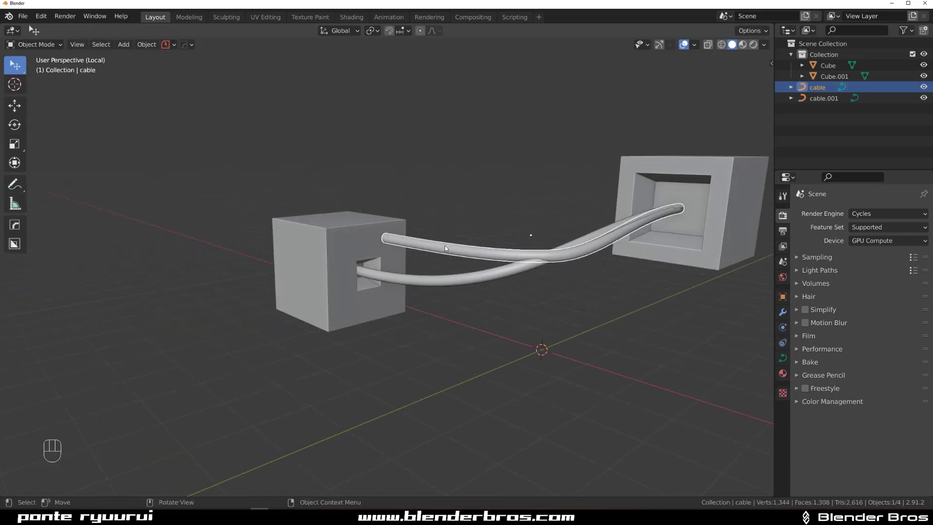
Re-enter Edit Cable on the first cable to adjust its start point toward the left hole's centre
{"action": "key", "text": "Tab"}
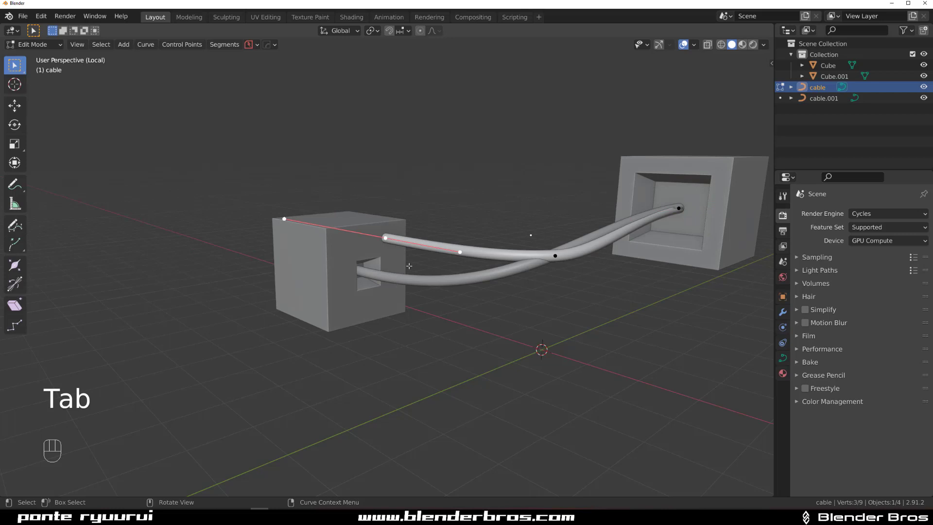
{"action": "key", "text": "shift+alt+c"}
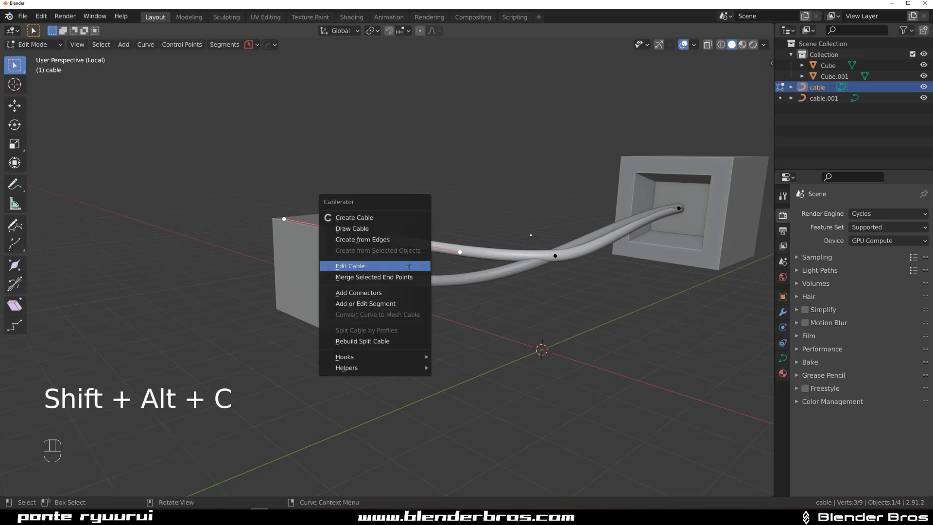
{"action": "left_click", "coordinate": [349, 267]}
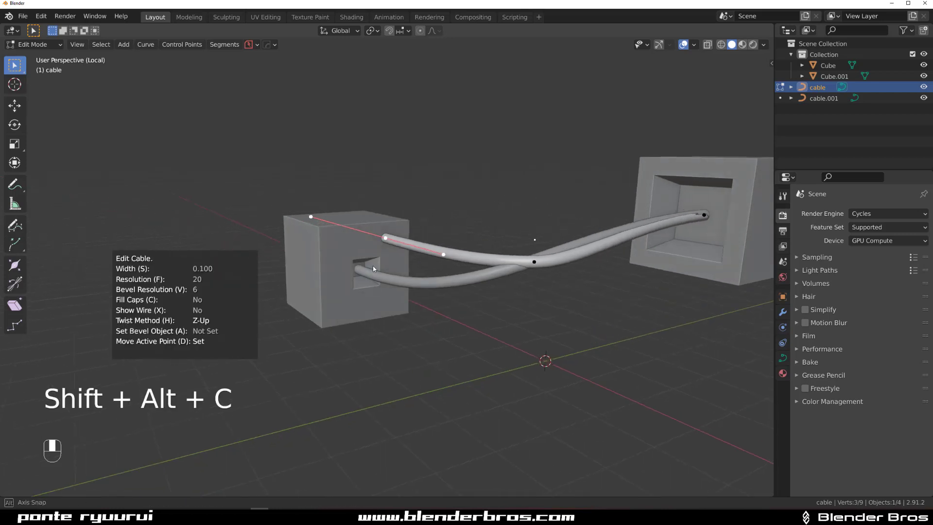